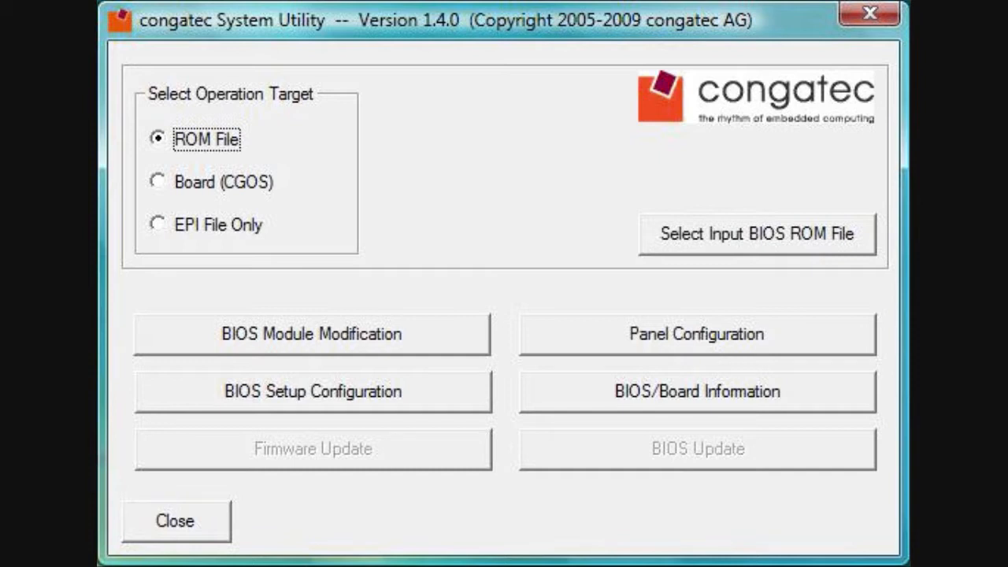
Choose EPI File Only as the target and bring up Panel Configuration.
{"action": "left_click", "coordinate": [158, 223]}
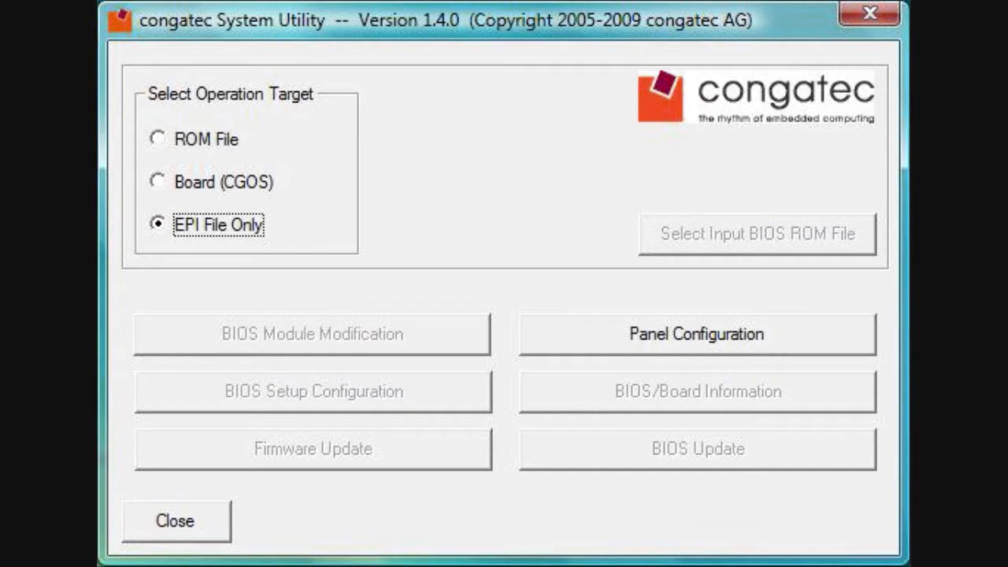
{"action": "left_click", "coordinate": [696, 334]}
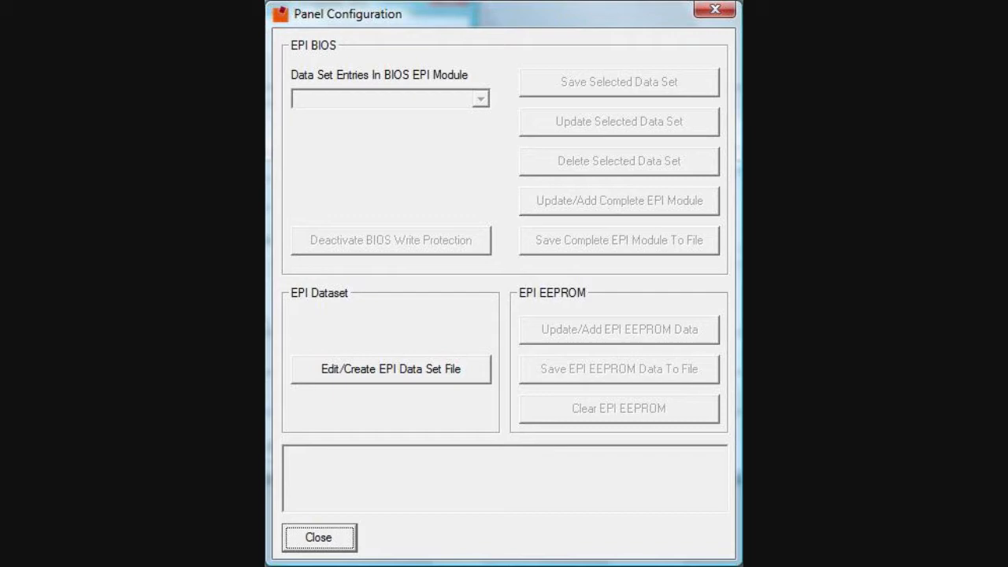
{"action": "left_click", "coordinate": [391, 369]}
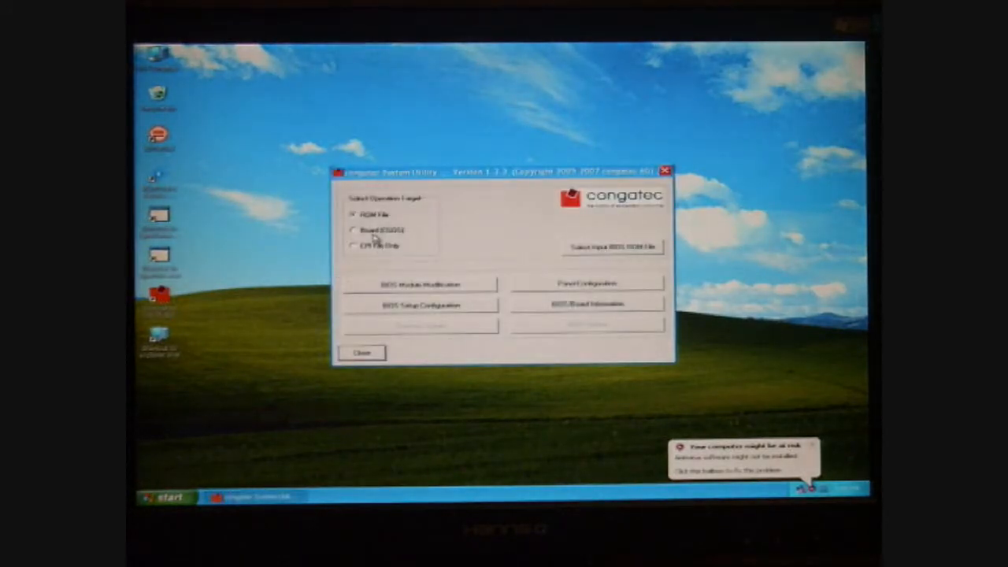
Target the Board (CGOS) BIOS and launch the EPI Data Set Generator from Panel Configuration.
{"action": "left_click", "coordinate": [353, 230]}
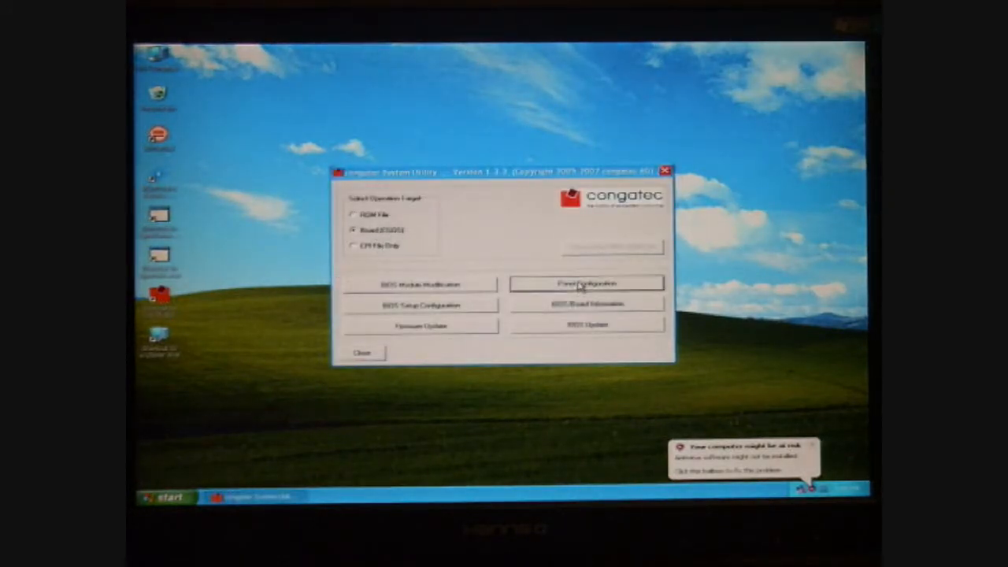
{"action": "left_click", "coordinate": [586, 283]}
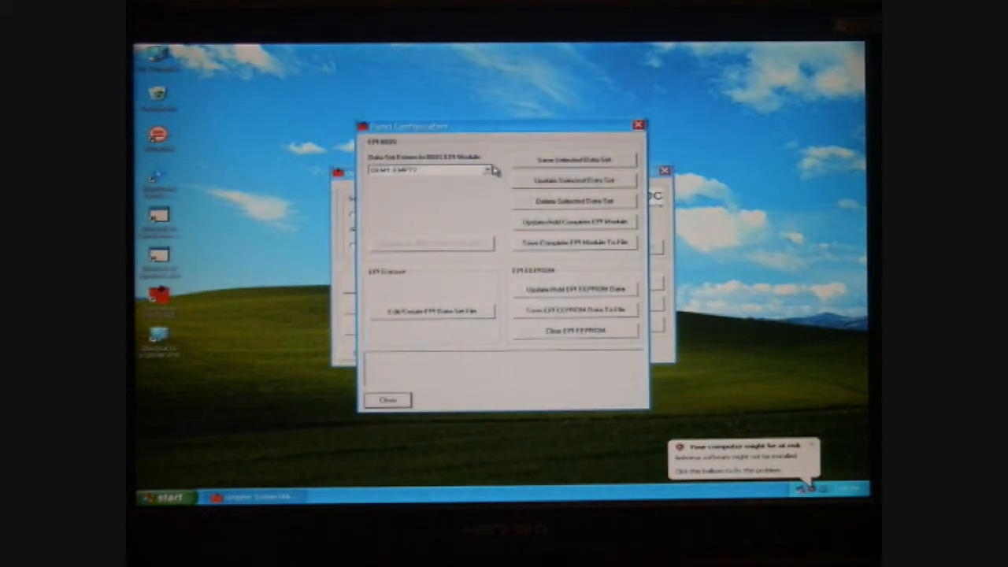
{"action": "left_click", "coordinate": [487, 171]}
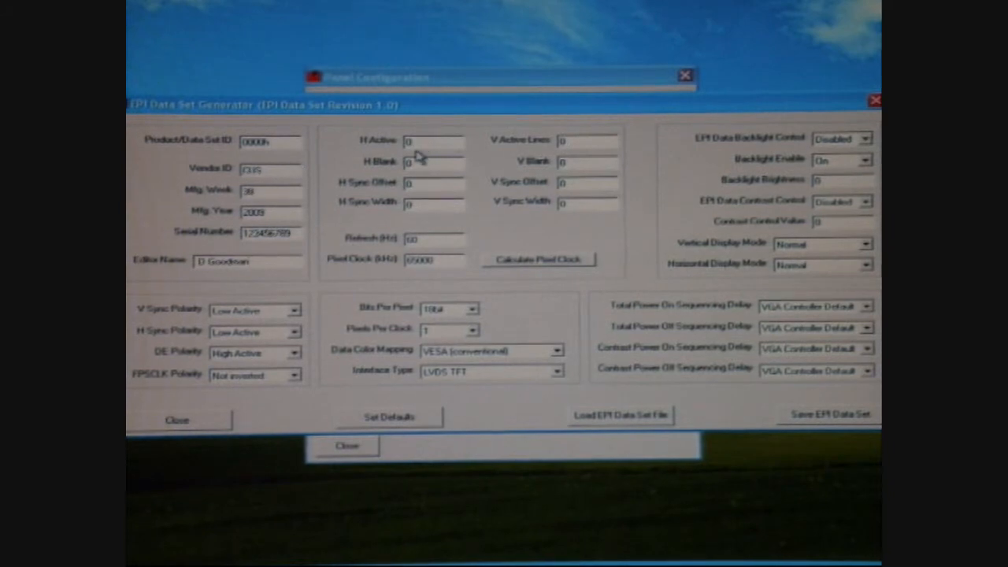
Enter the 800x480 panel timings with Bits Per Pixel set to 24bit.
{"action": "type", "text": "800"}
{"action": "type", "text": "33300"}
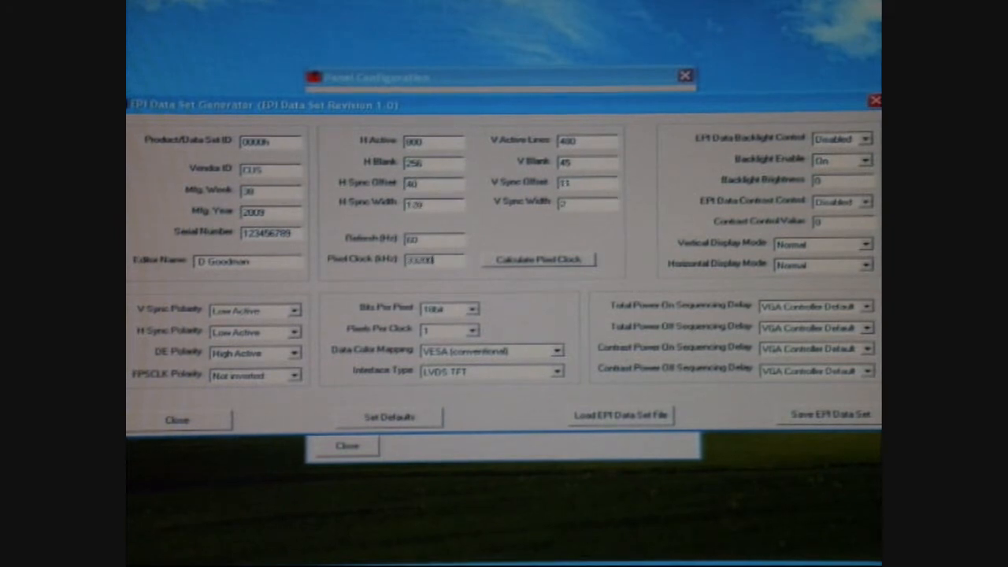
{"action": "left_click", "coordinate": [474, 307]}
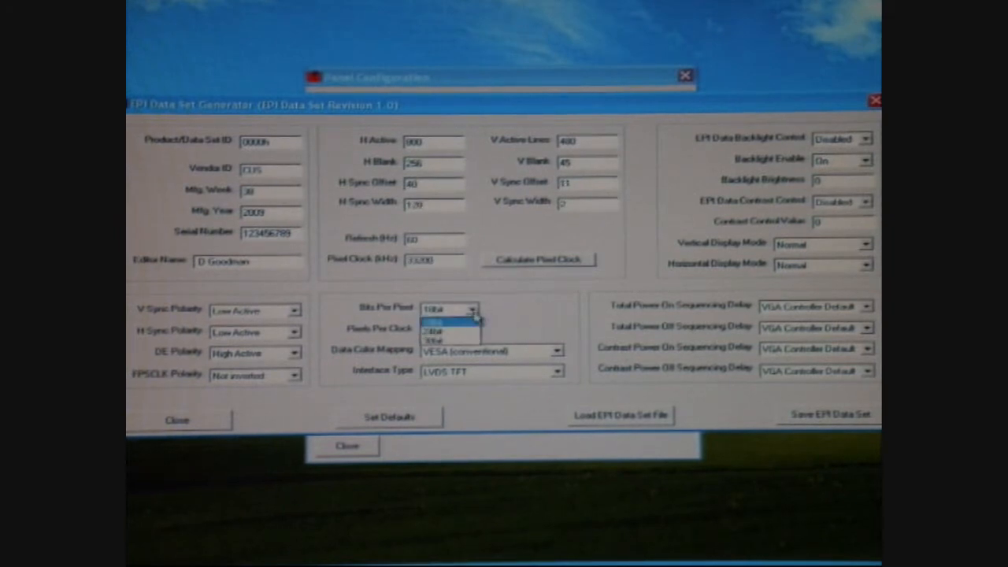
{"action": "left_click", "coordinate": [449, 321]}
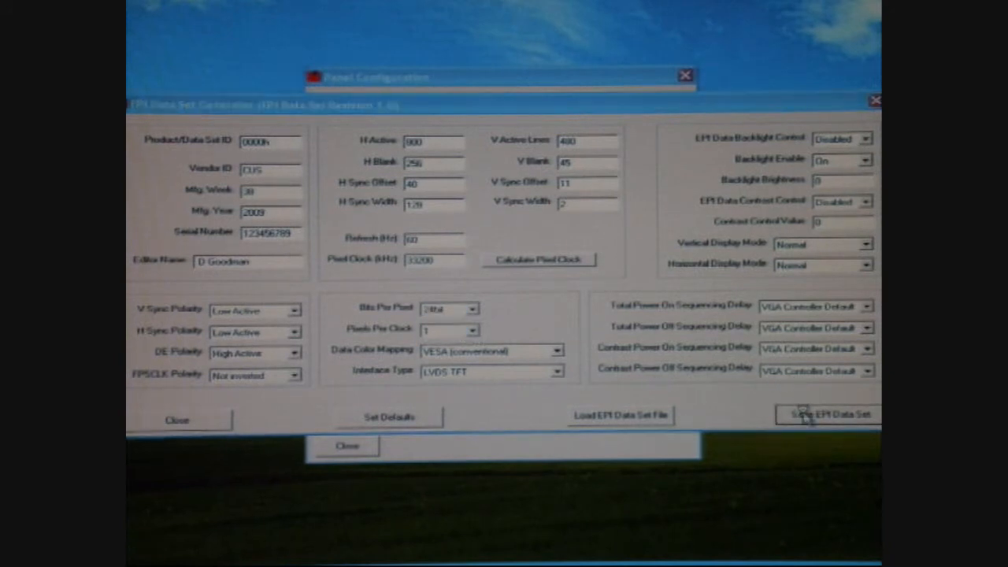
Save the finished EPI data set as test.bin.
{"action": "left_click", "coordinate": [828, 416]}
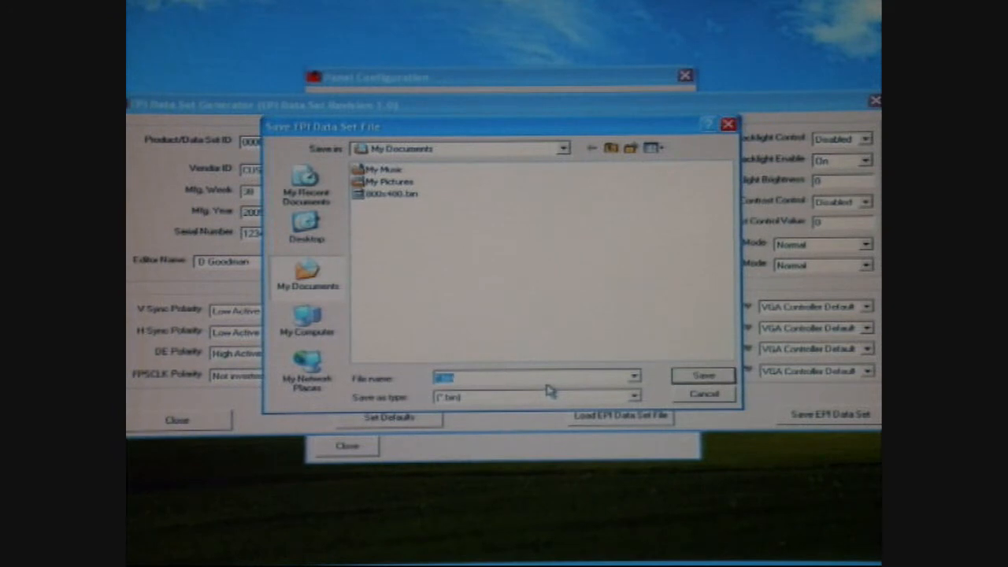
{"action": "type", "text": "test"}
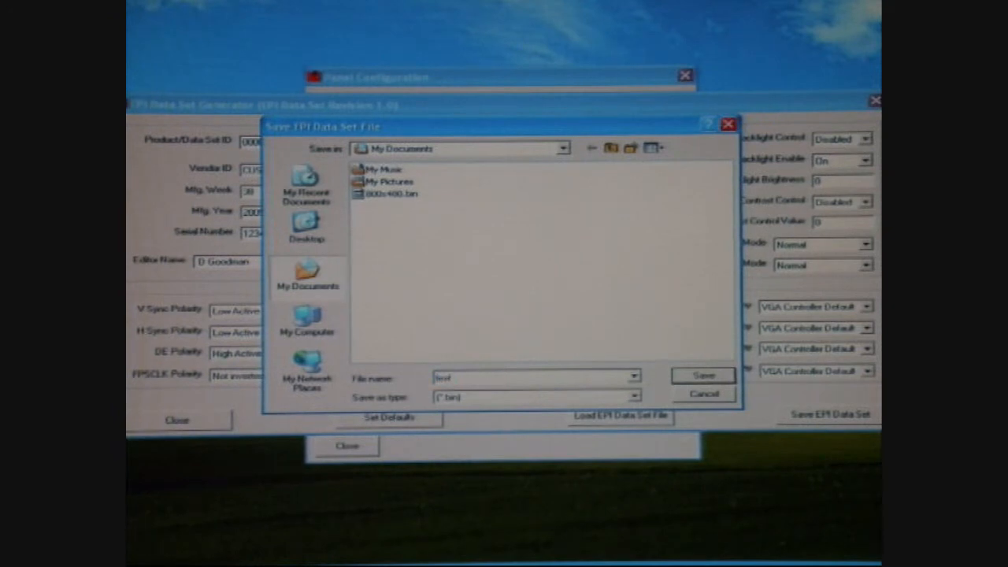
{"action": "left_click", "coordinate": [700, 393]}
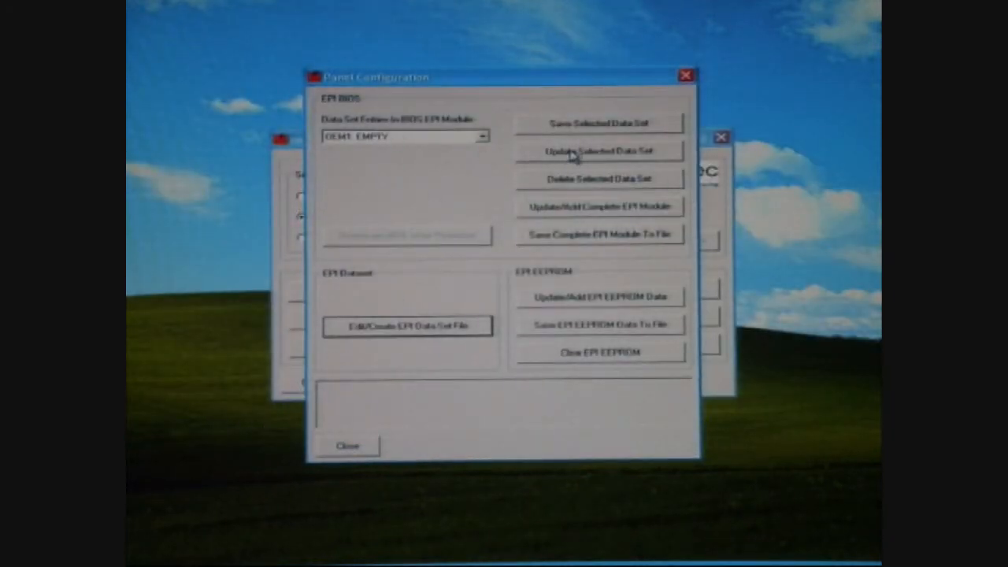
Load test.bin into the chosen BIOS EPI entry and return to the main window with Board (CGOS) targeted.
{"action": "left_click", "coordinate": [407, 326]}
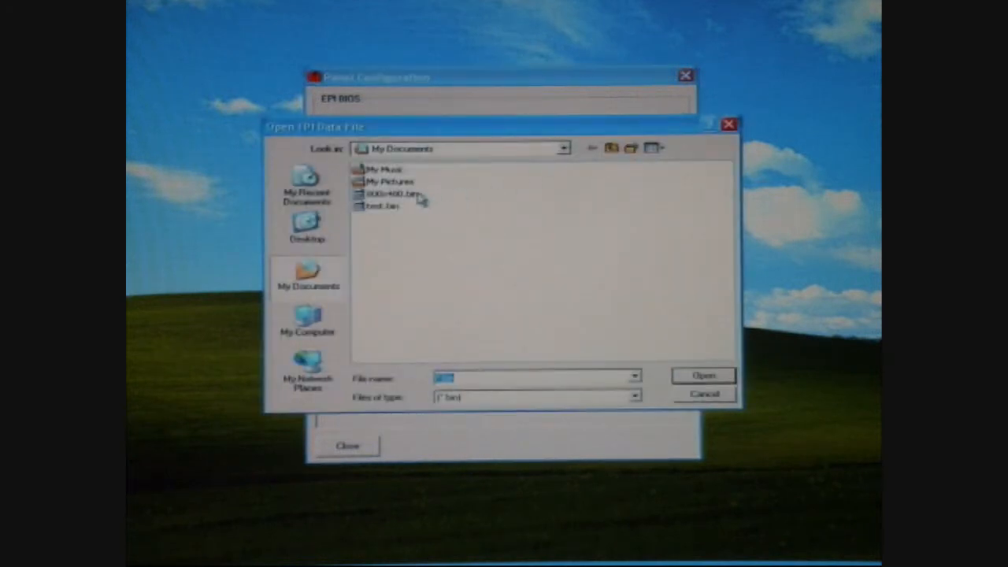
{"action": "left_click", "coordinate": [702, 374]}
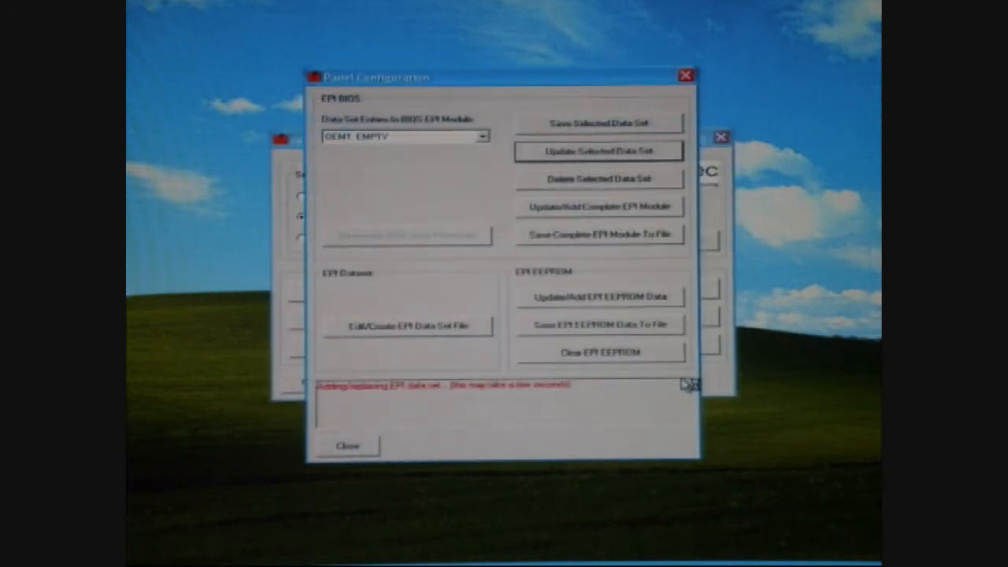
{"action": "left_click", "coordinate": [599, 151]}
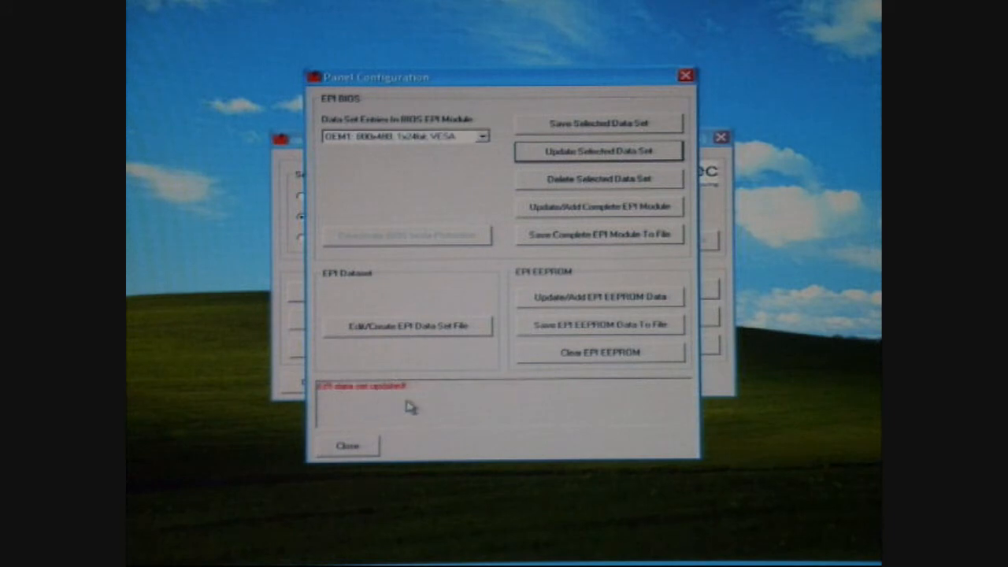
{"action": "mouse_move", "coordinate": [384, 444]}
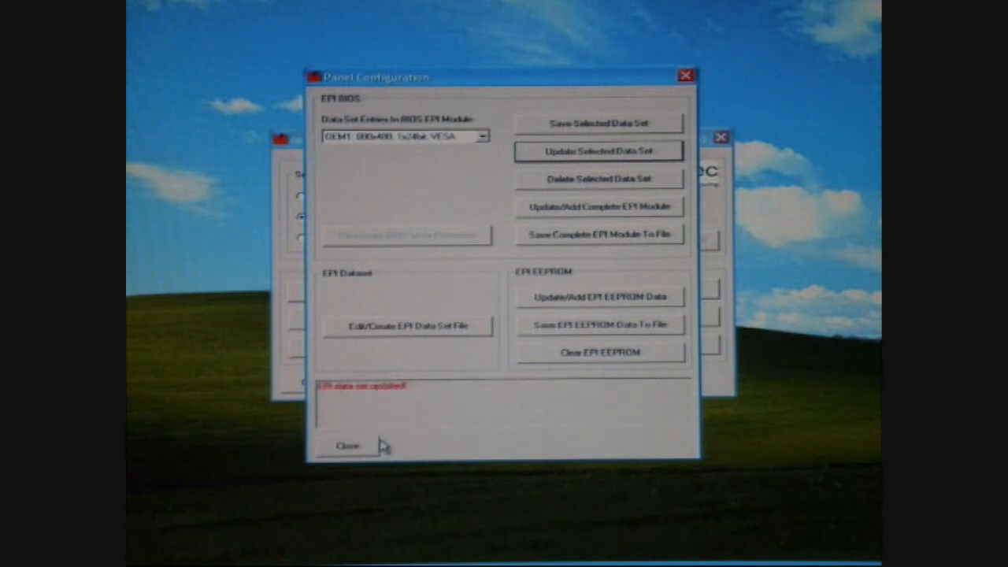
{"action": "left_click", "coordinate": [347, 445]}
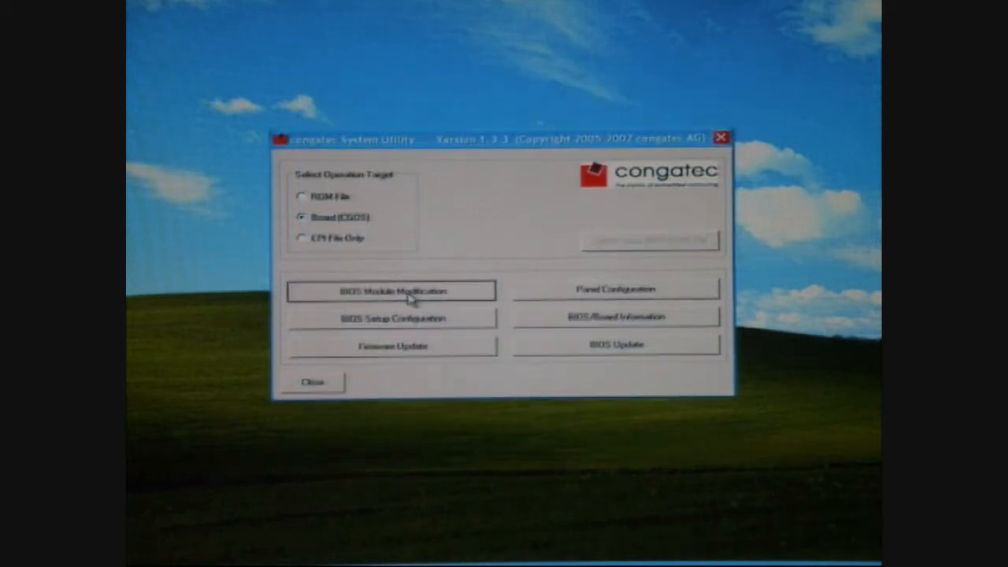
Set OEM BIOS Version to EPI_TEST in BIOS Module Modification, apply it to the board and close the editor.
{"action": "left_click", "coordinate": [391, 289]}
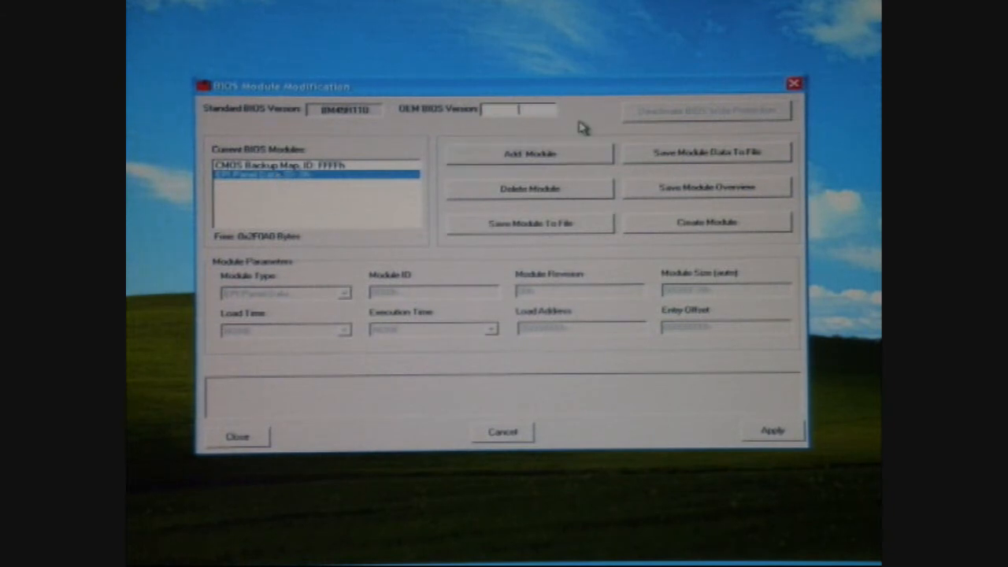
{"action": "type", "text": "LH"}
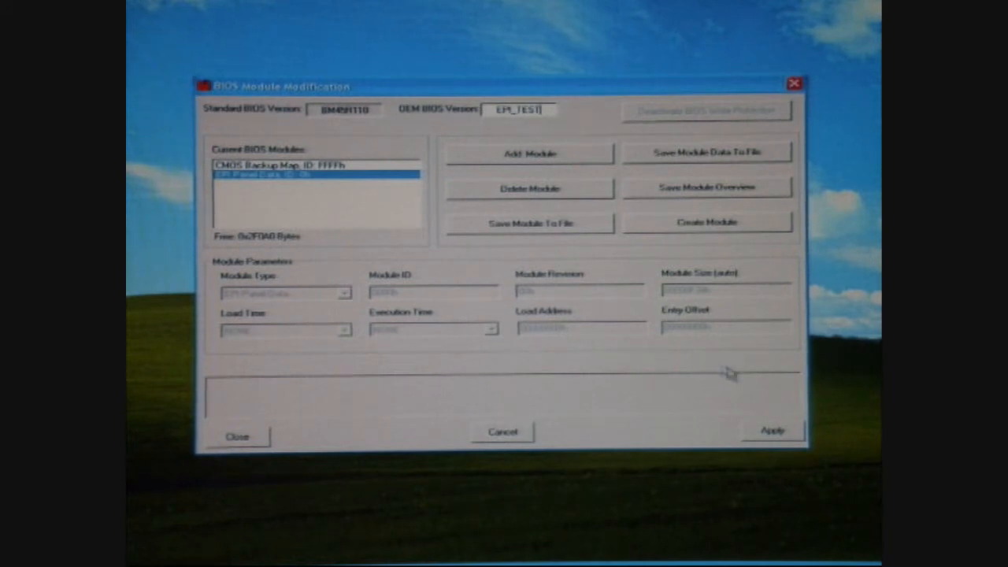
{"action": "left_click", "coordinate": [772, 432]}
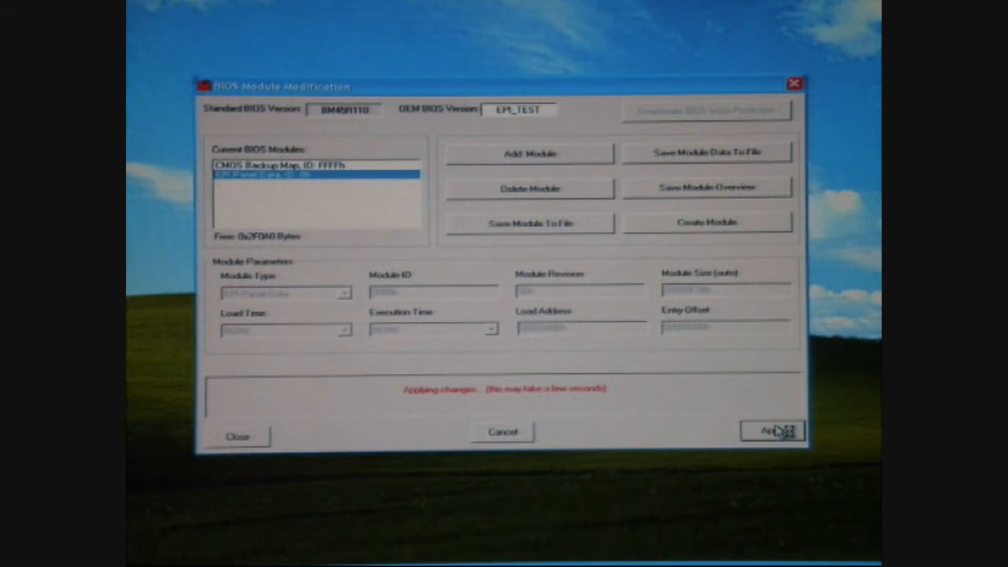
{"action": "left_click", "coordinate": [772, 430]}
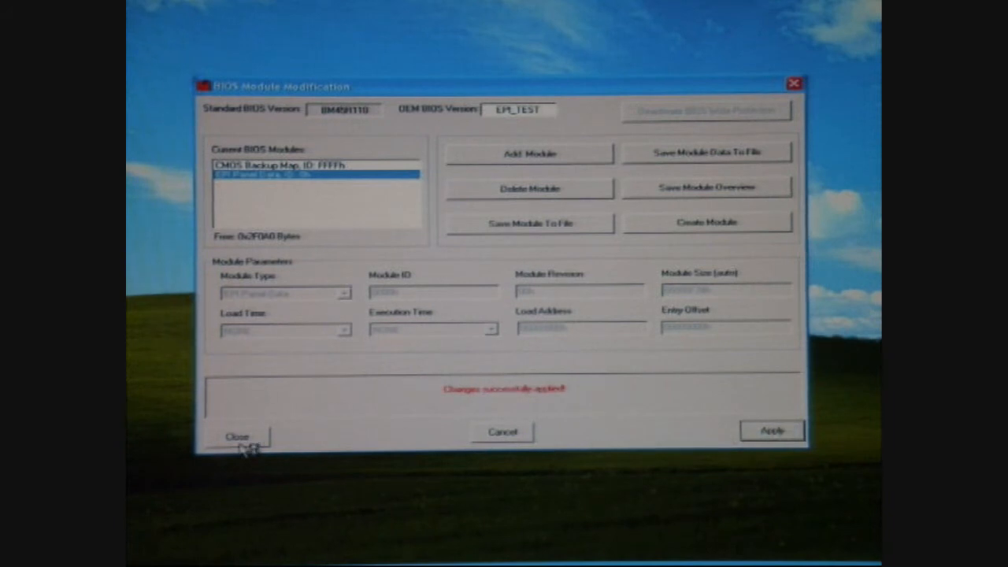
{"action": "left_click", "coordinate": [236, 436]}
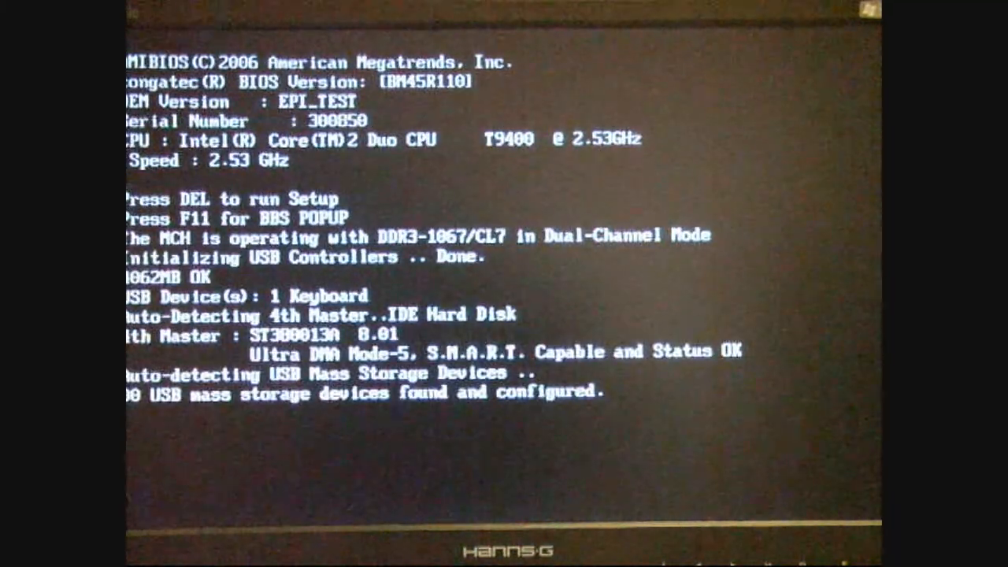
Enter Setup and set Boot Display Device to LFP only and Local Flat Panel Type to Customized EDID 1.
{"action": "key", "text": "Delete"}
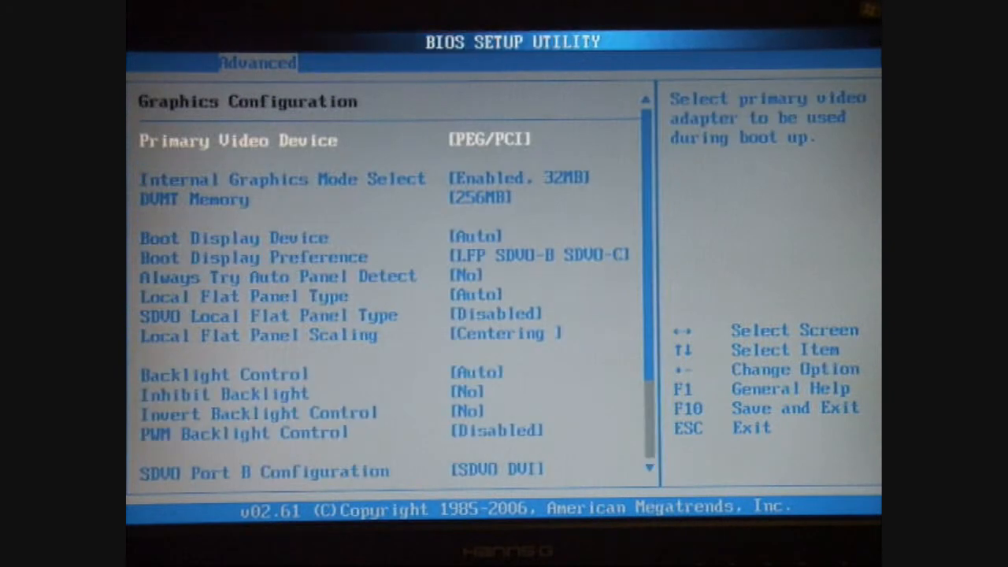
{"action": "key", "text": "Down"}
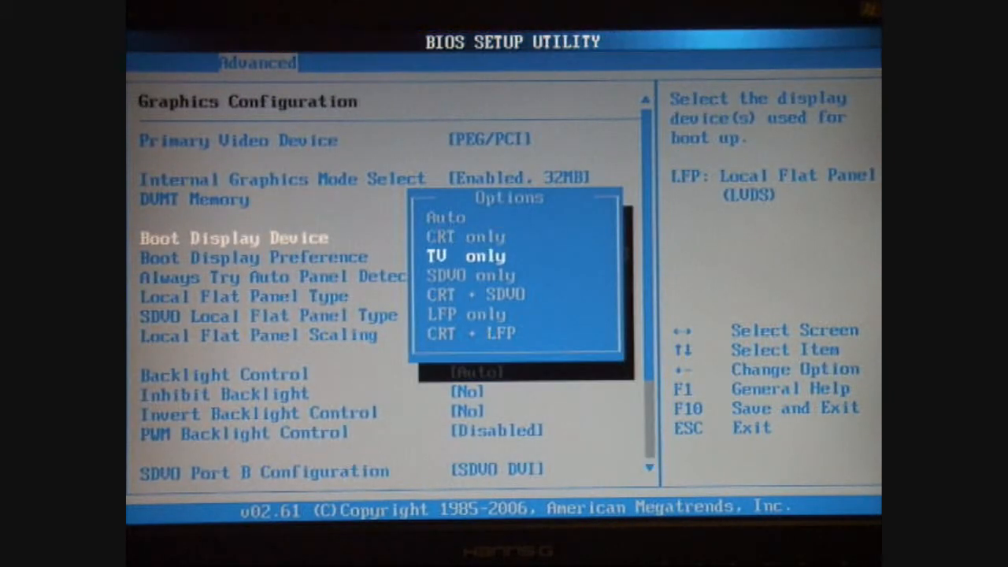
{"action": "key", "text": "down"}
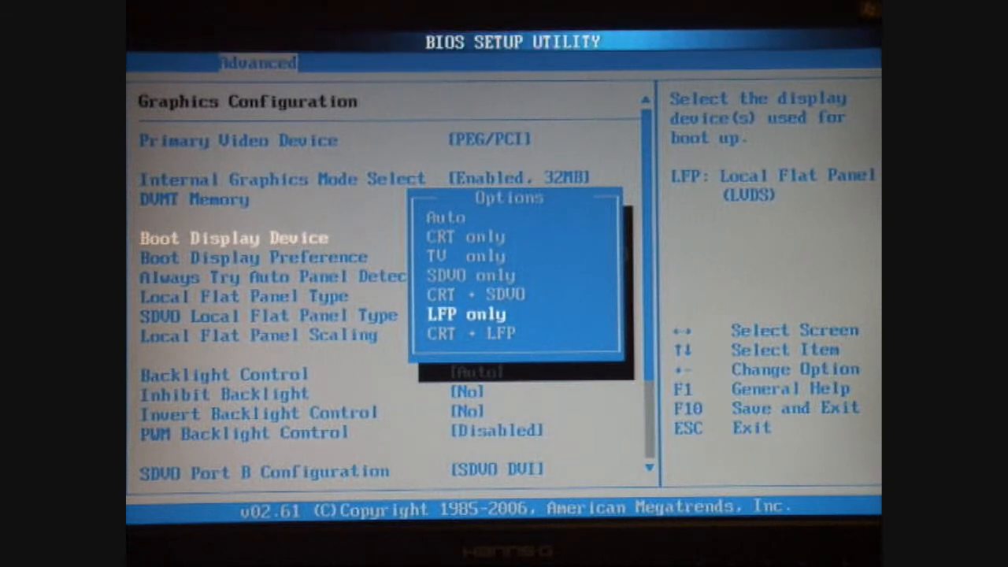
{"action": "key", "text": "Enter"}
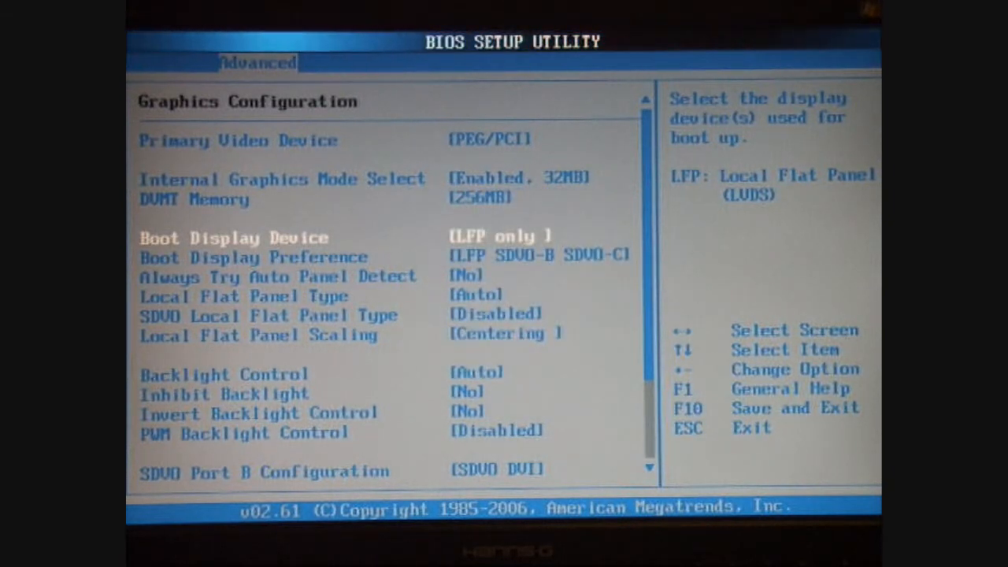
{"action": "key", "text": "Down"}
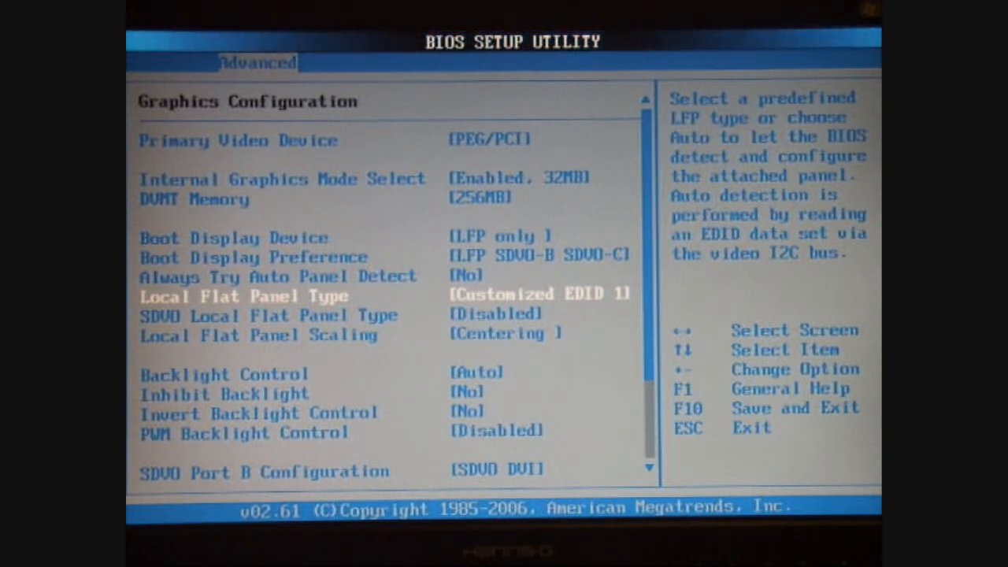
{"action": "left_click", "coordinate": [558, 62]}
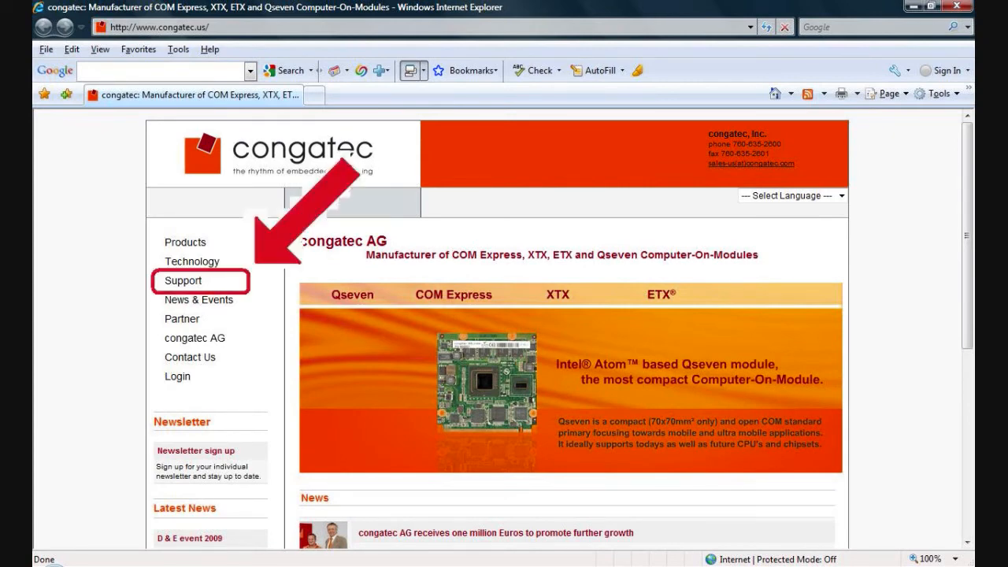
From Support, browse Application Notes then Documentation, scrolling to the User's Guide congatec System Utility.
{"action": "left_click", "coordinate": [184, 280]}
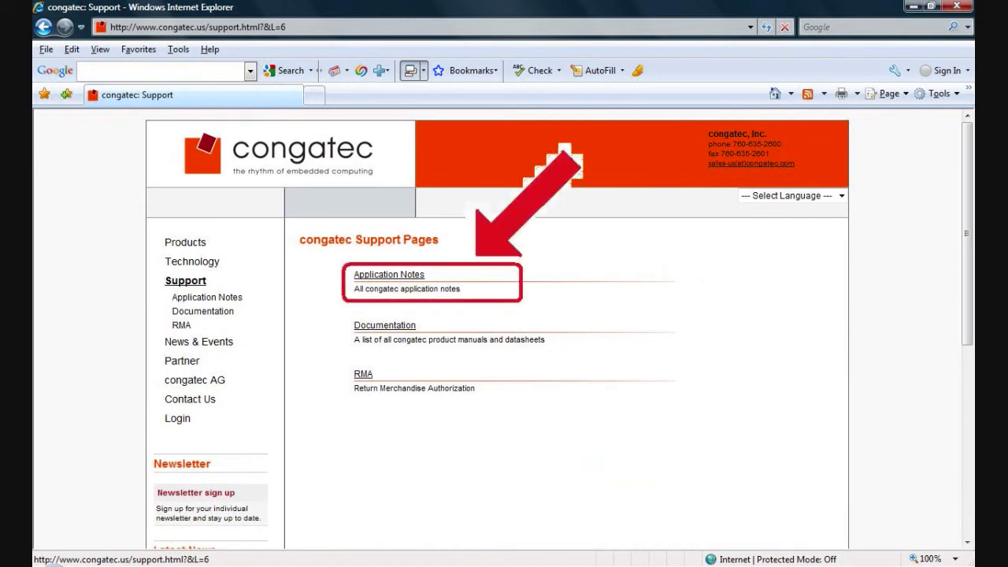
{"action": "left_click", "coordinate": [387, 274]}
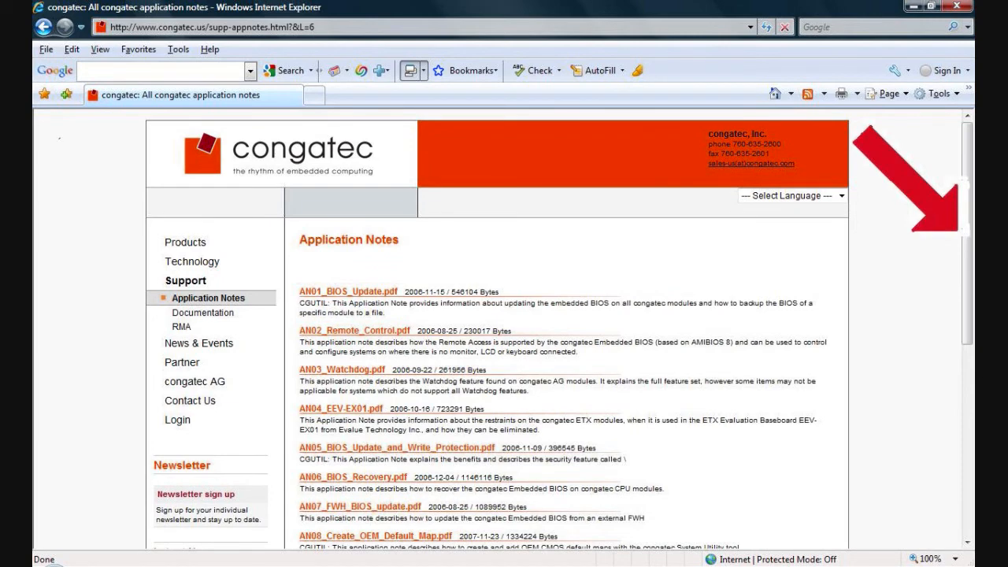
{"action": "scroll", "scroll_direction": "down", "scroll_amount": 3}
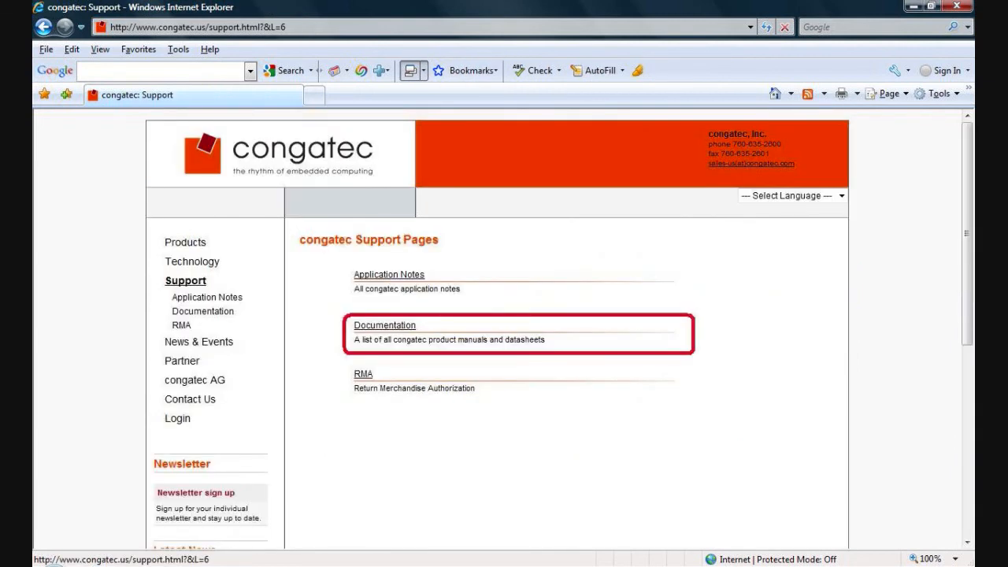
{"action": "left_click", "coordinate": [384, 325]}
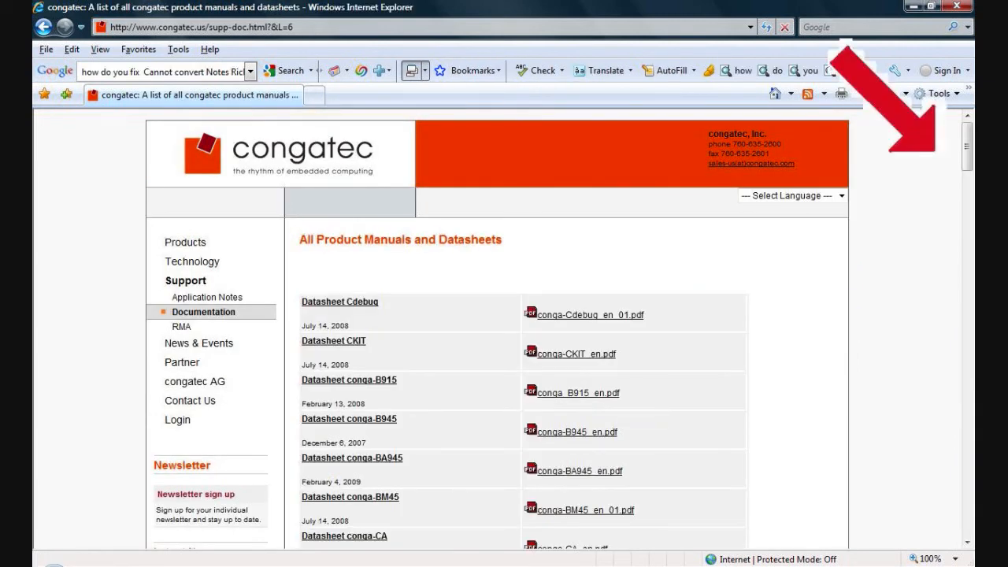
{"action": "scroll", "scroll_direction": "down", "scroll_amount": 3}
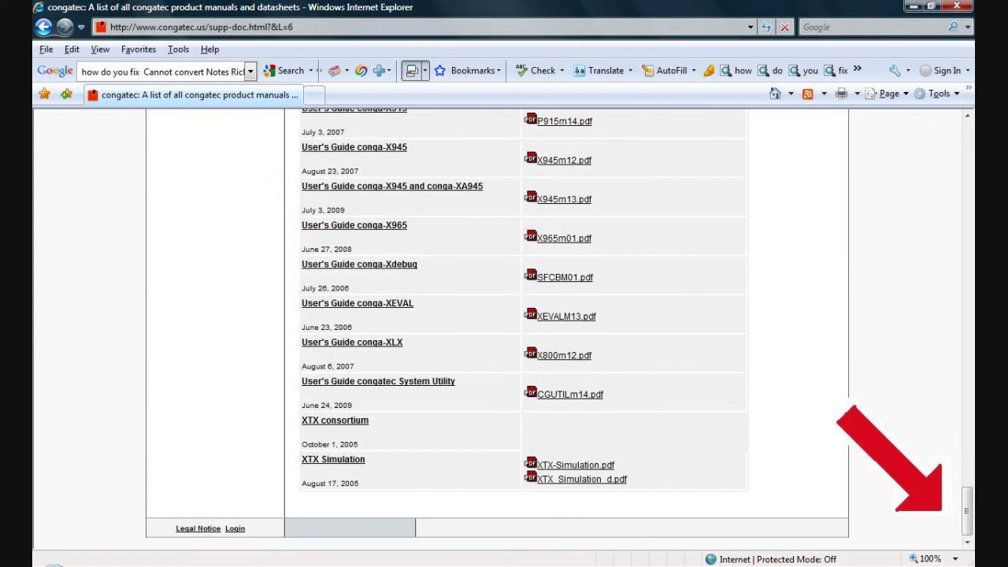